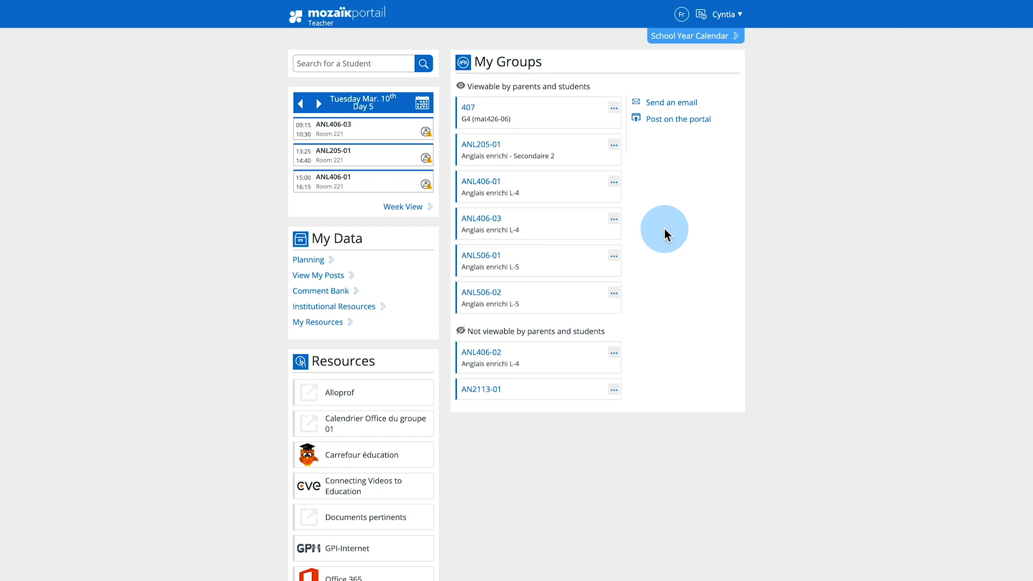
{"action": "mouse_move", "coordinate": [667, 227]}
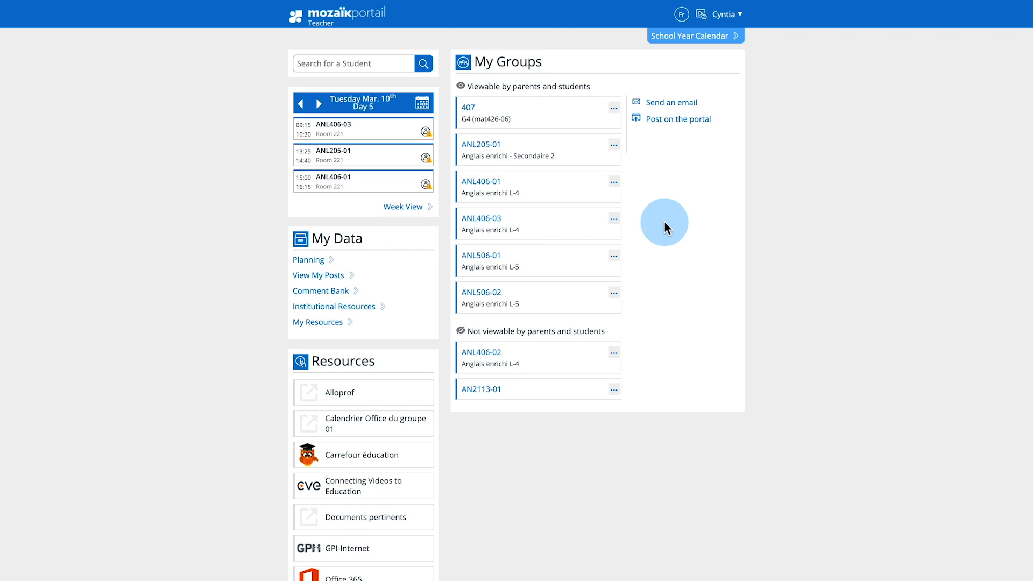
Step: Start a new message to all eight groups with parents as recipients, students off
{"action": "left_click", "coordinate": [671, 102]}
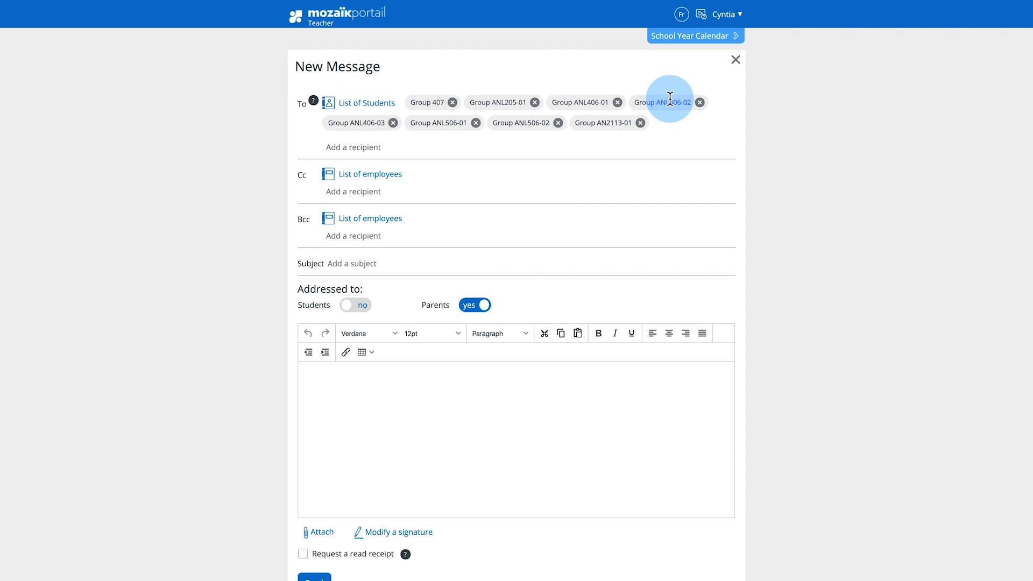
{"action": "mouse_move", "coordinate": [315, 99]}
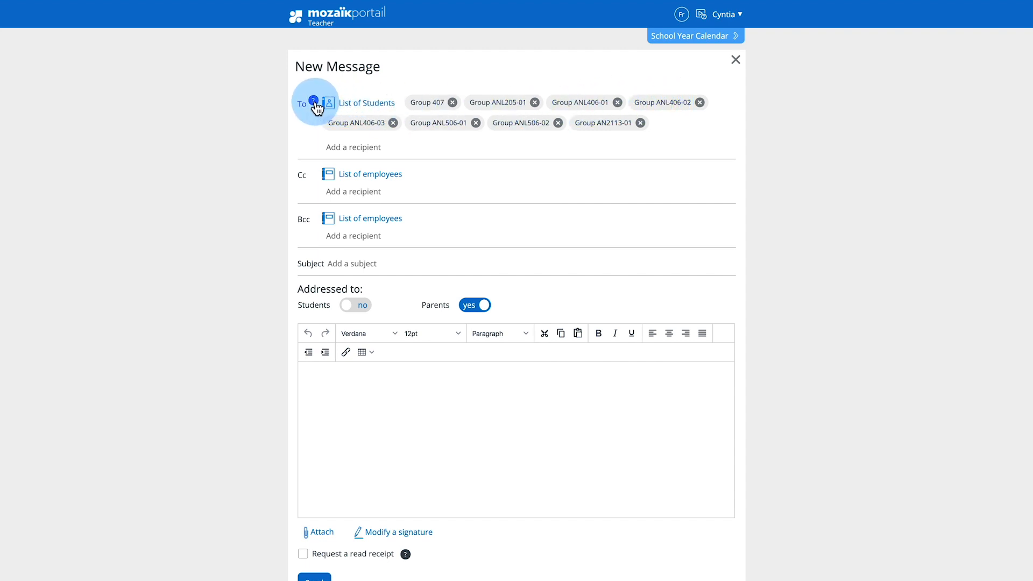
{"action": "mouse_move", "coordinate": [316, 104]}
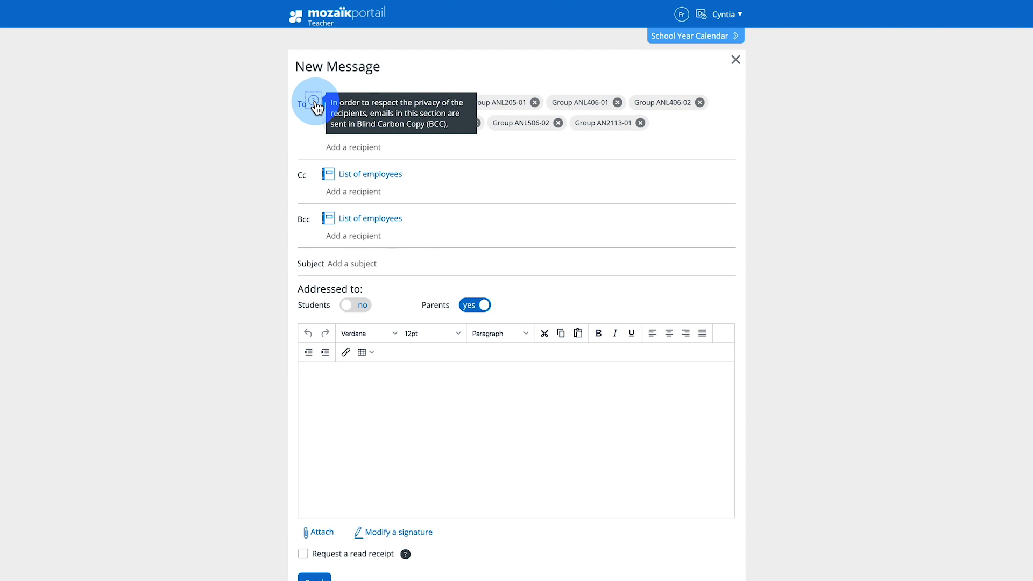
{"action": "mouse_move", "coordinate": [353, 262]}
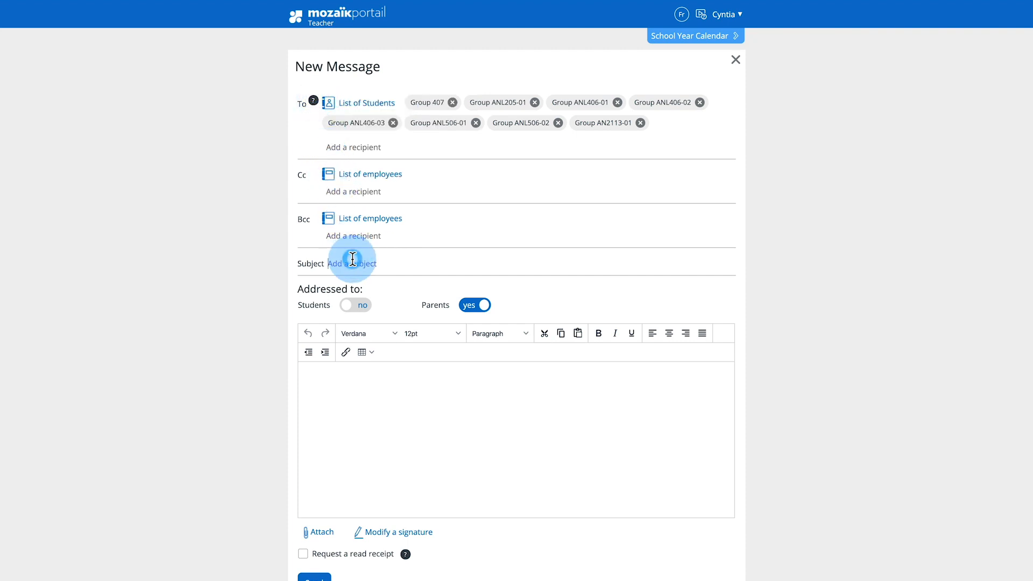
Step: Enter subject 'Need for volunteers', the carnival volunteer request body, and attach Carnaval.docx
{"action": "type", "text": "Need for volunteers"}
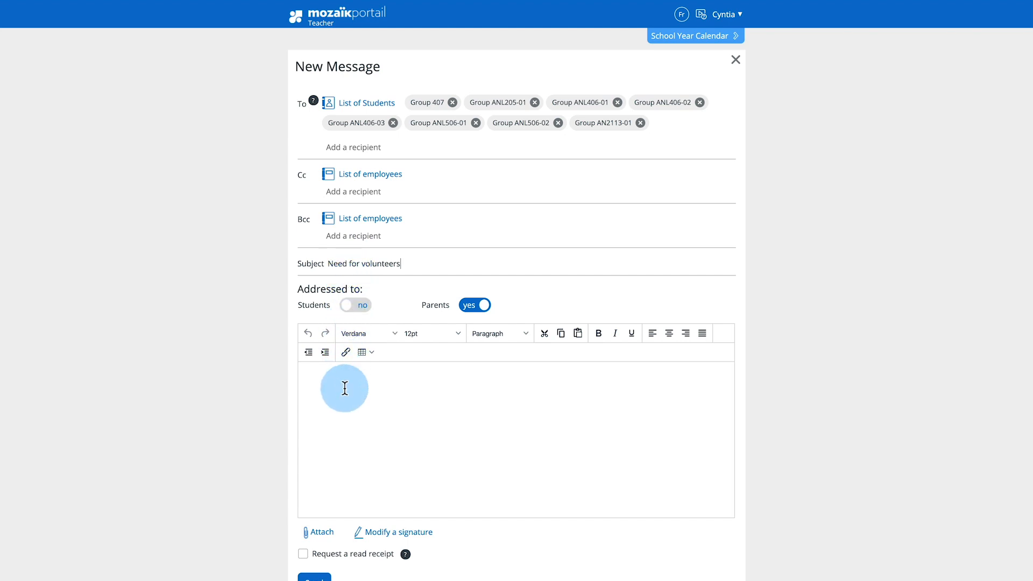
{"action": "type", "text": "We need your help for our annual carnaval that will take place next month. If you want to help us, please reply to this message. Thanks!"}
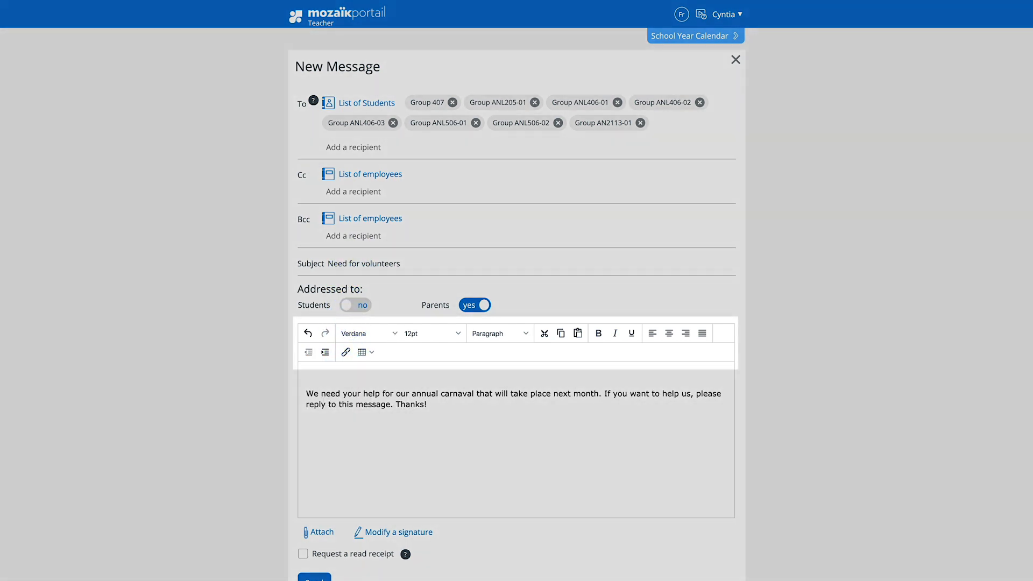
{"action": "left_click", "coordinate": [427, 404]}
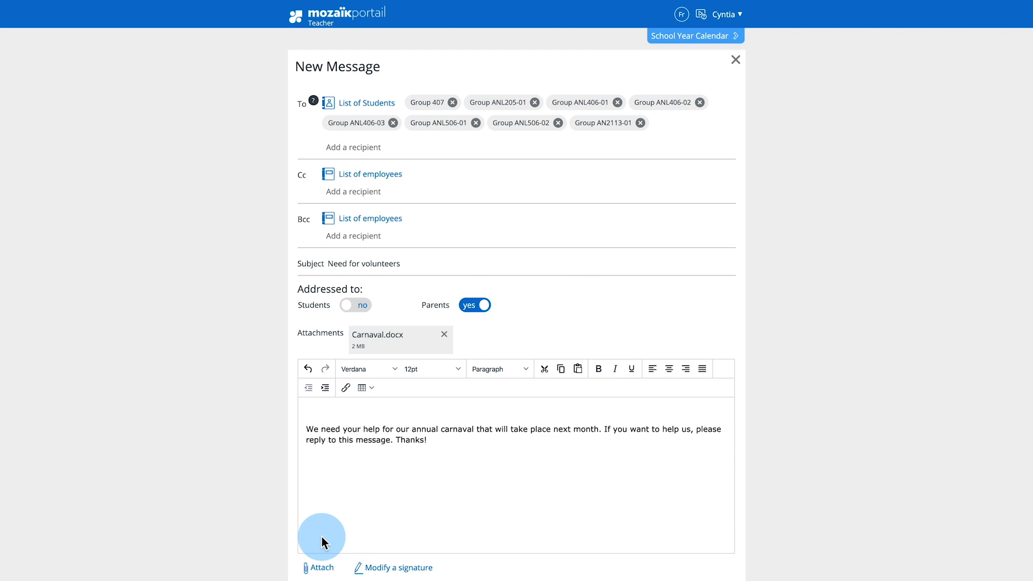
Step: Add the teacher's signature with name, title and school below the message body
{"action": "scroll", "scroll_direction": "down", "scroll_amount": 3}
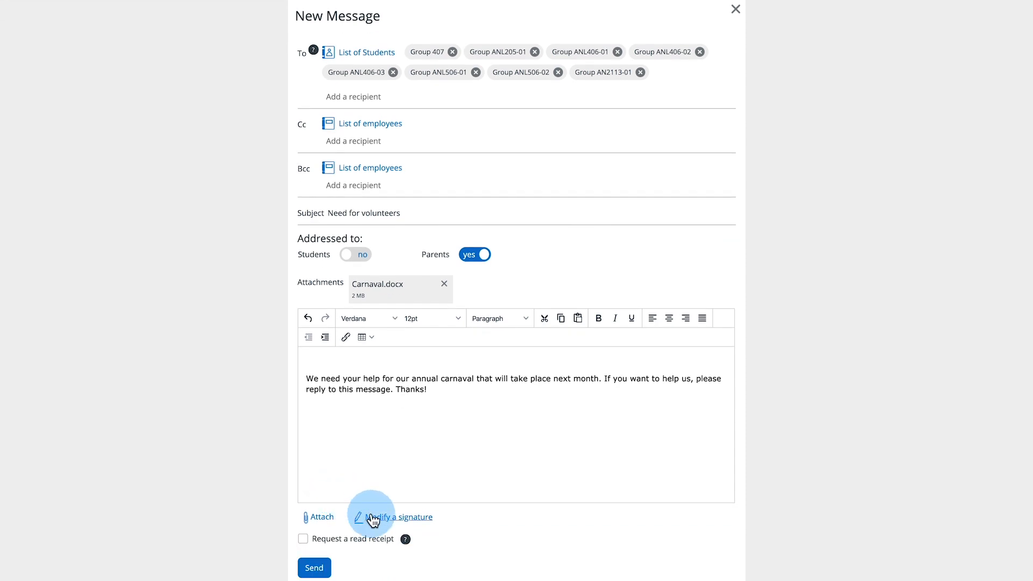
{"action": "left_click", "coordinate": [398, 517]}
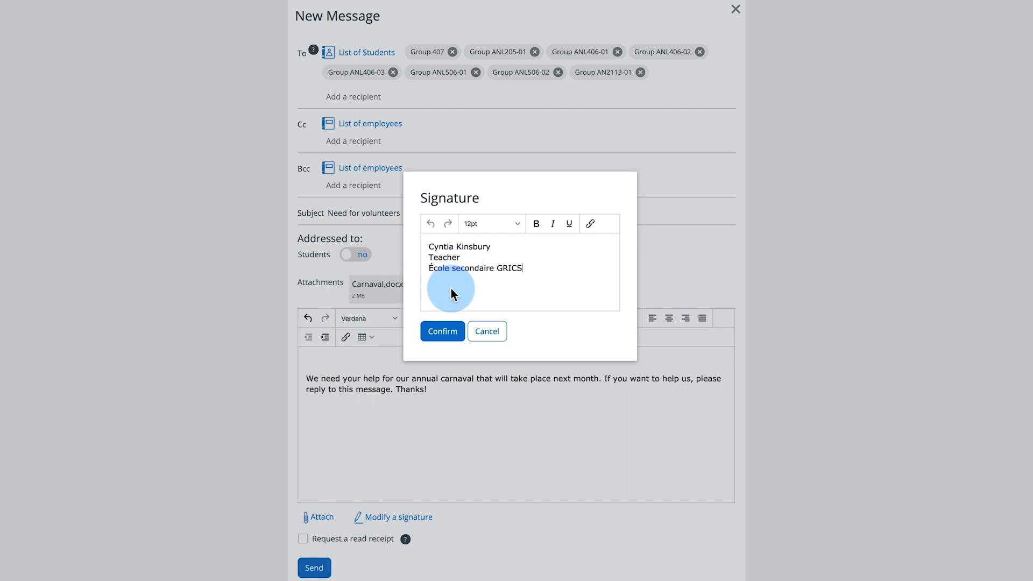
{"action": "left_click", "coordinate": [442, 330]}
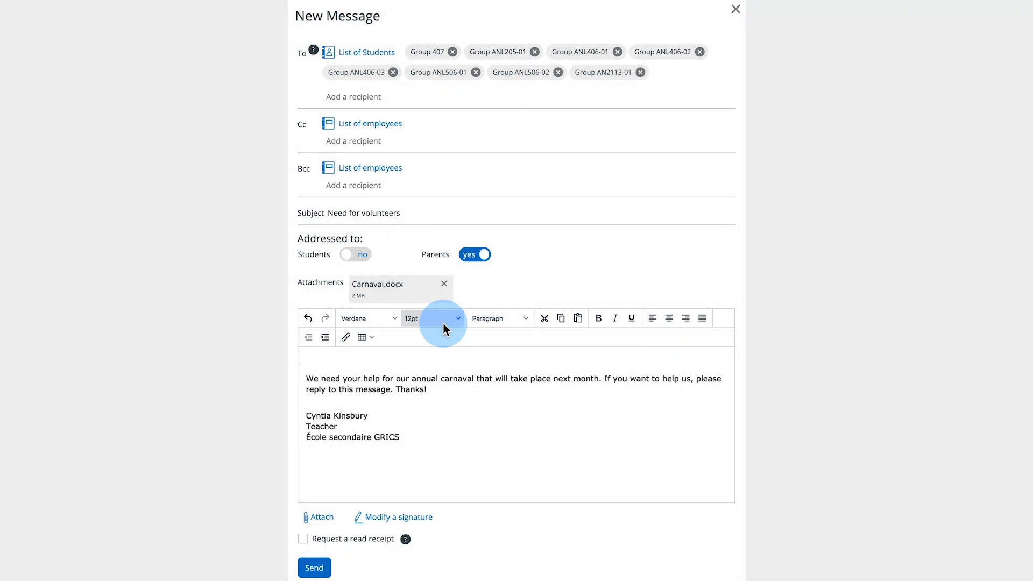
{"action": "mouse_move", "coordinate": [345, 538]}
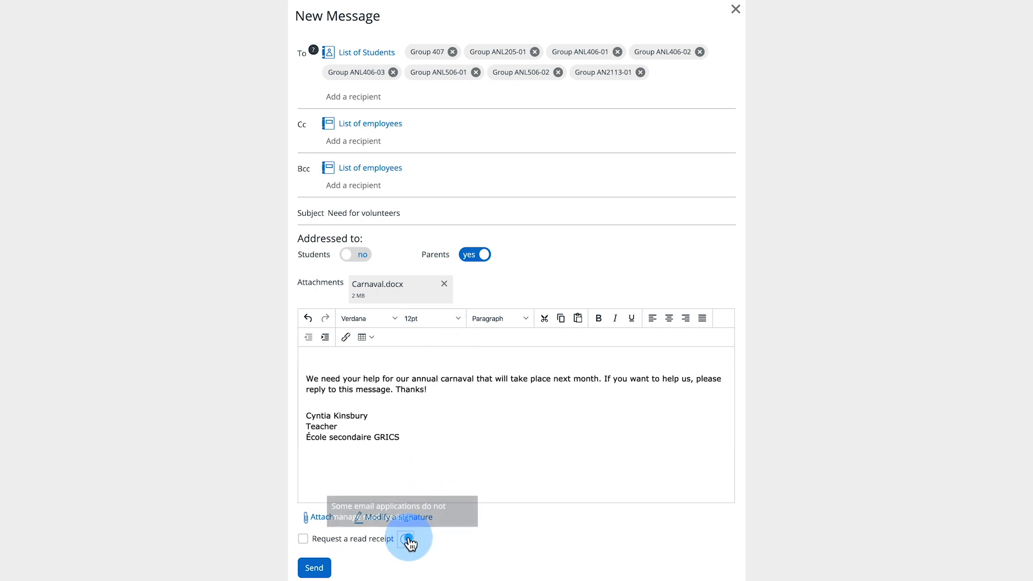
{"action": "mouse_move", "coordinate": [409, 539]}
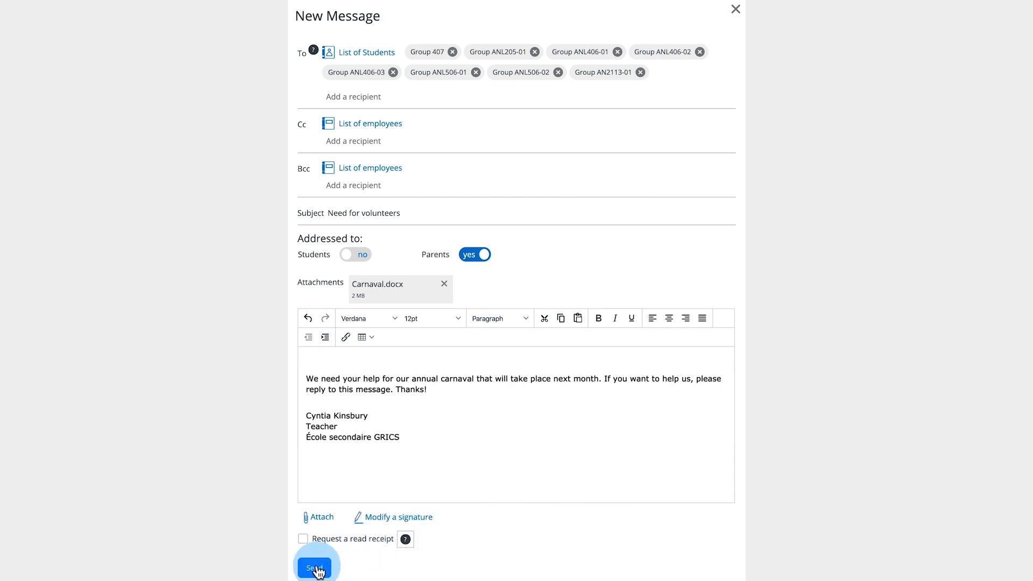
Step: Send the volunteer email and show it in Outlook's Sent Items with Carnaval.docx
{"action": "left_click", "coordinate": [315, 567]}
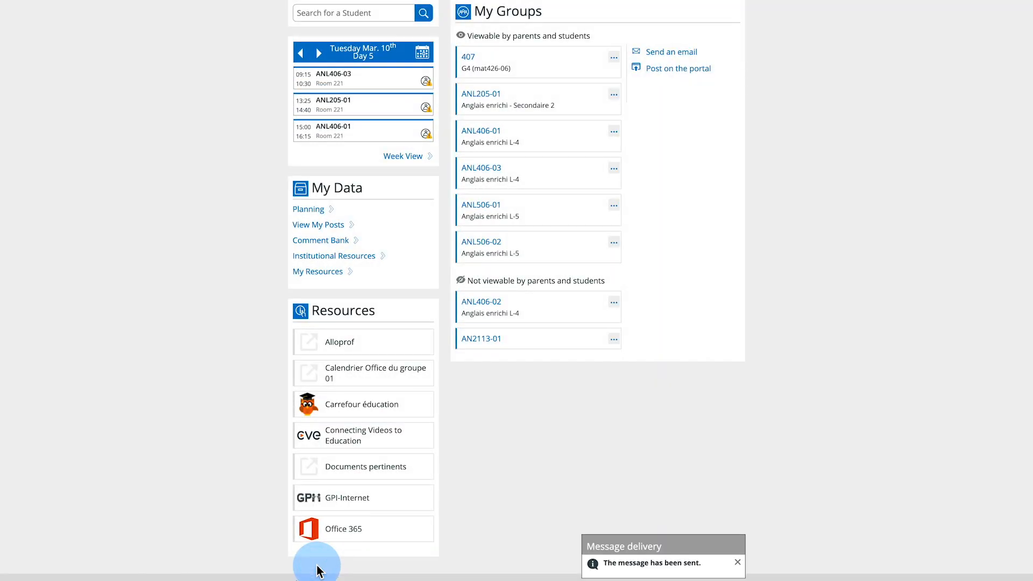
{"action": "left_click", "coordinate": [344, 528]}
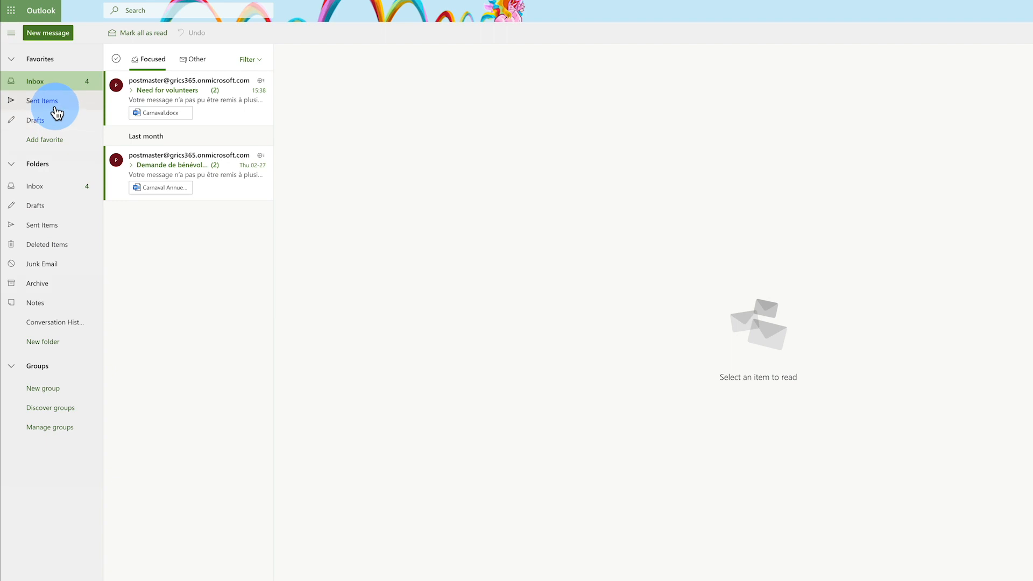
{"action": "left_click", "coordinate": [42, 100]}
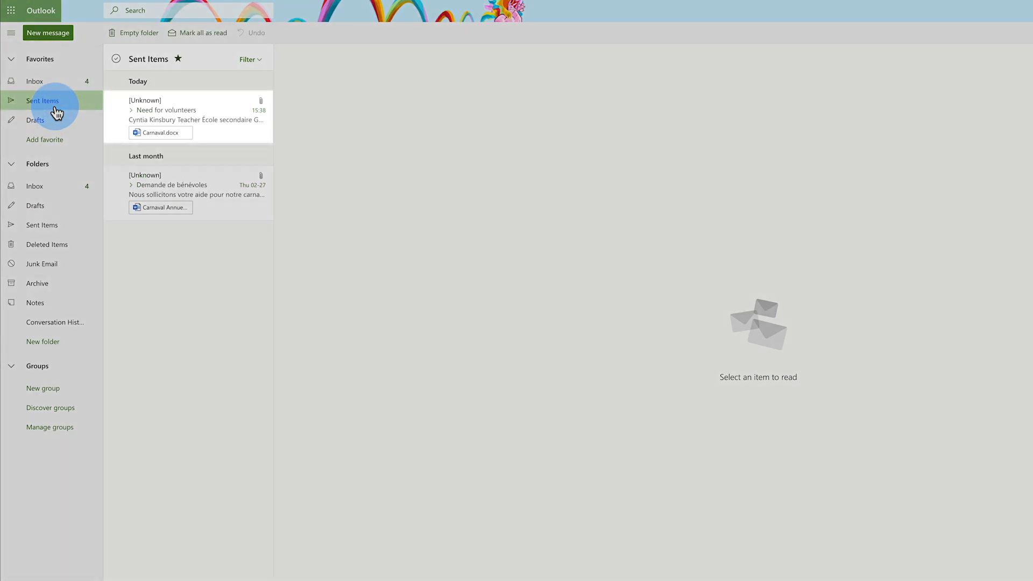